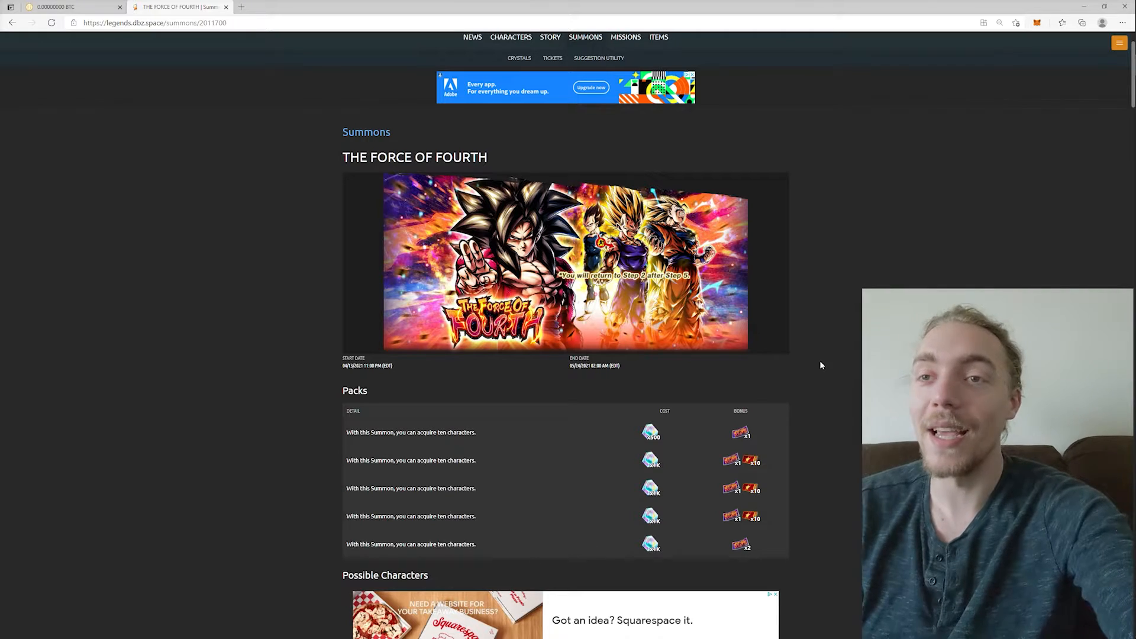
scroll(down, 3)
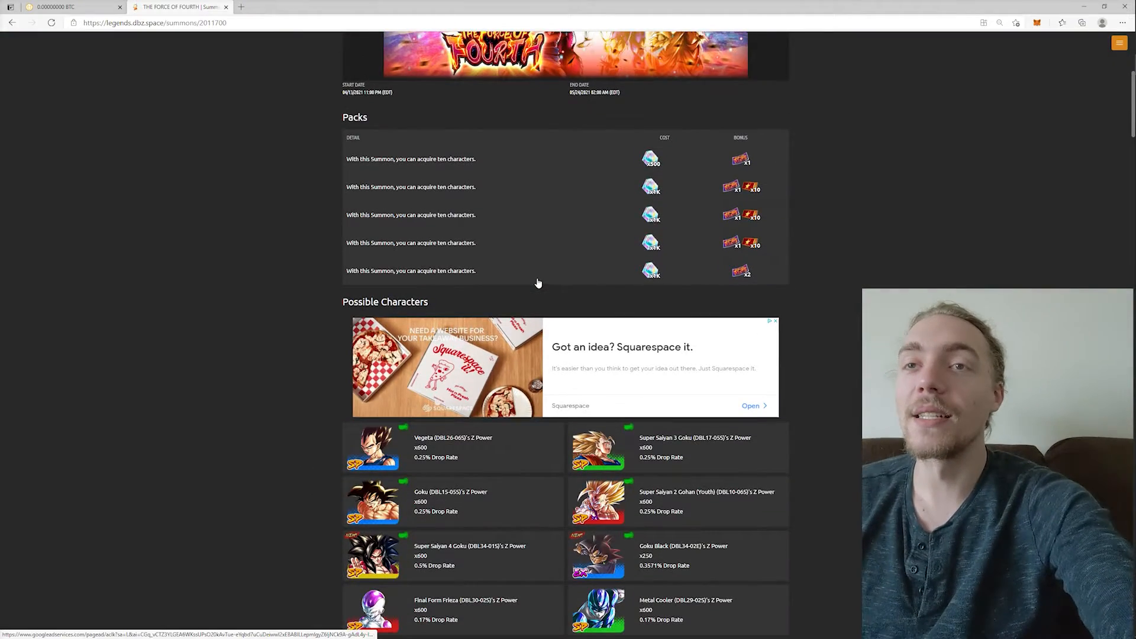
scroll(up, 3)
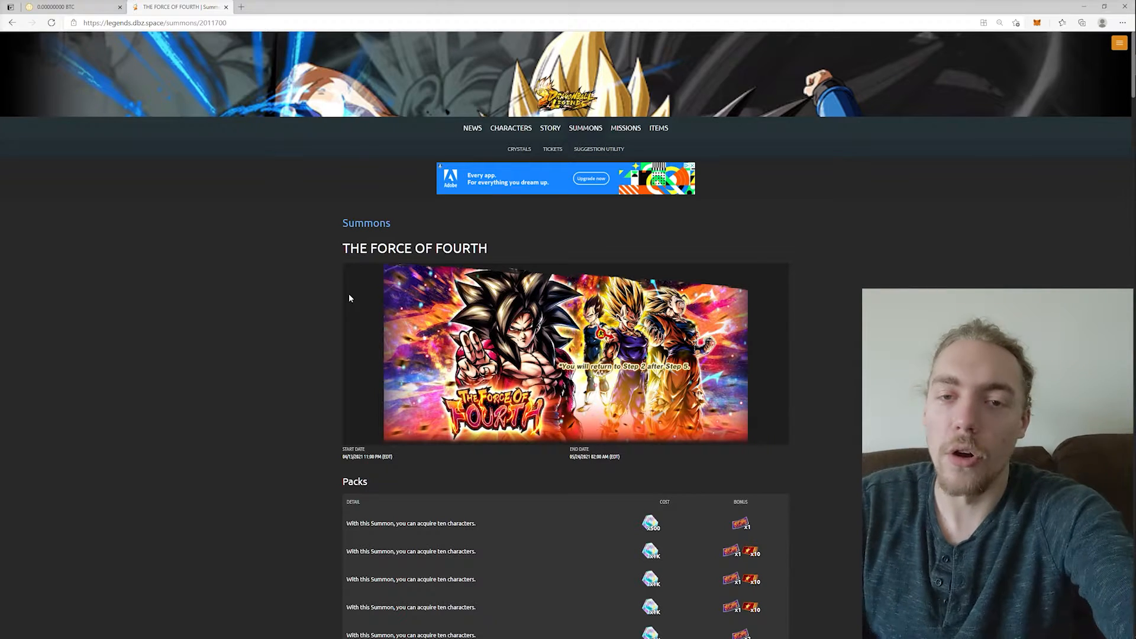
scroll(down, 3)
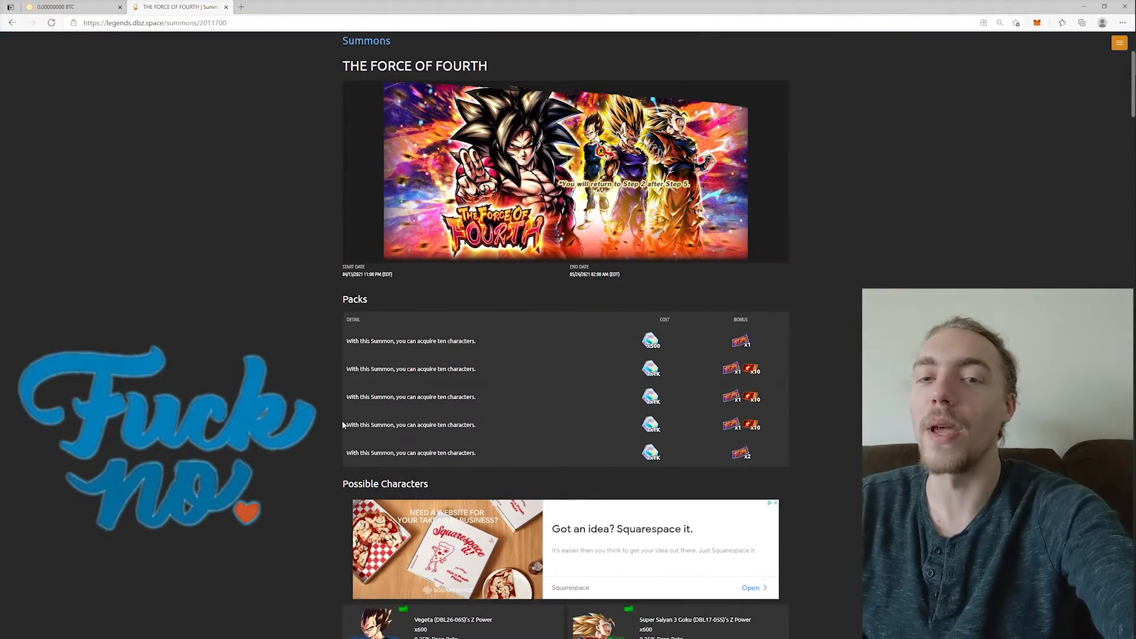
scroll(down, 3)
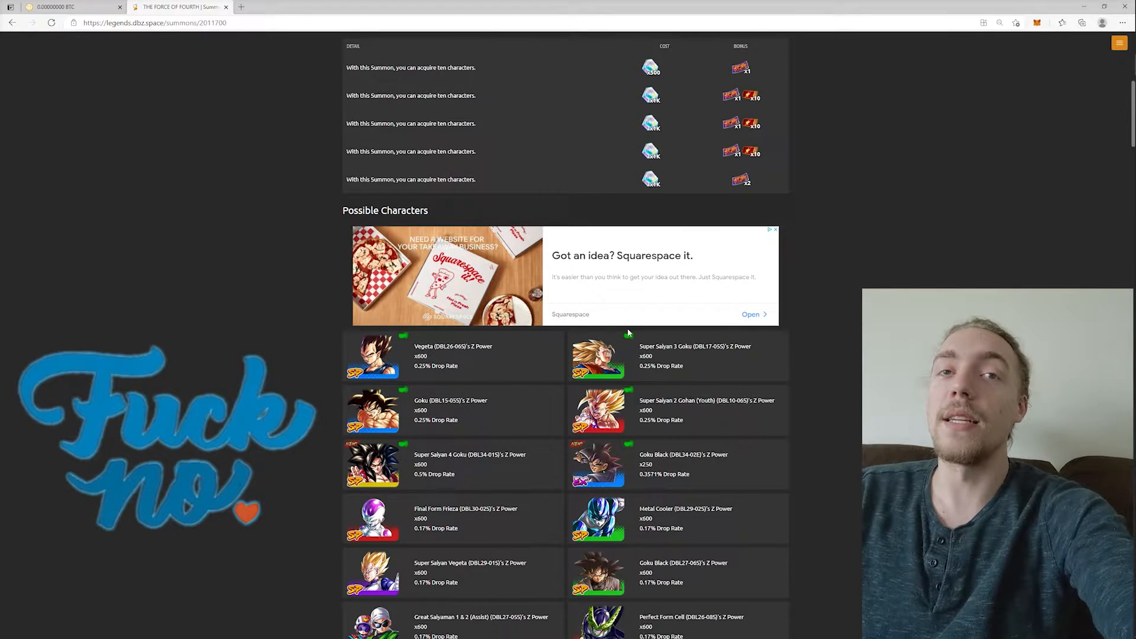
mouse_move(633, 367)
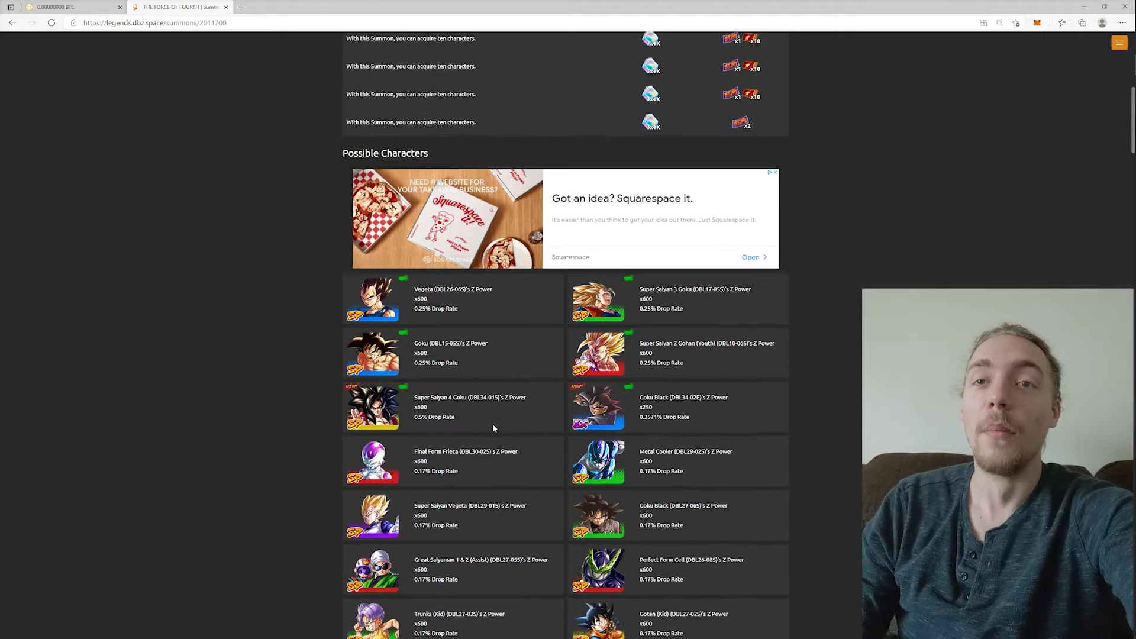
scroll(down, 3)
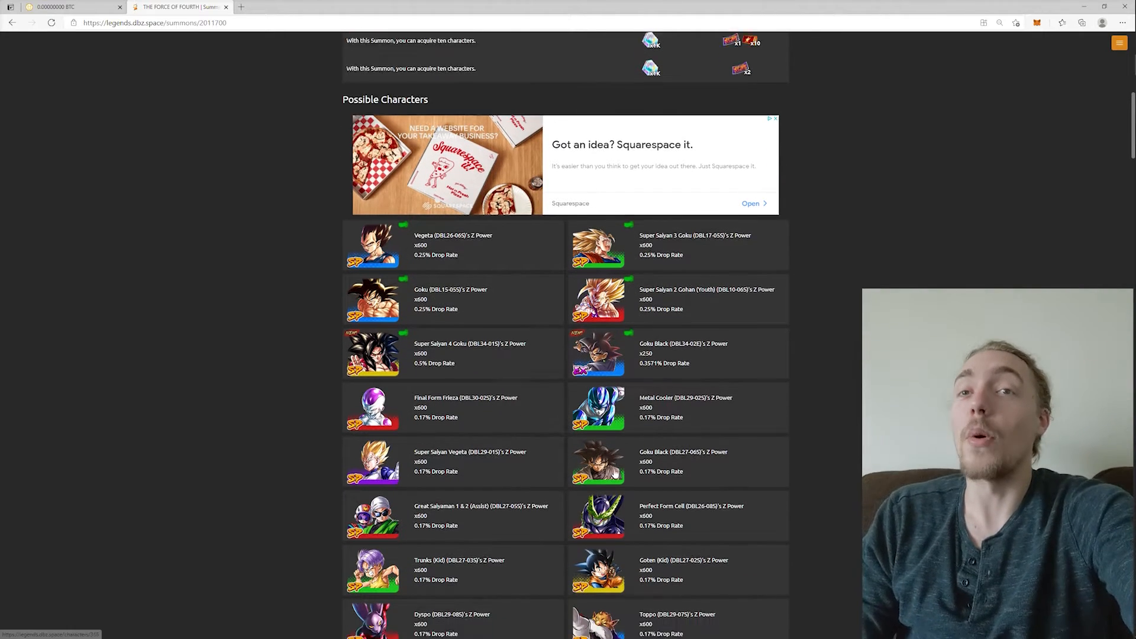
scroll(down, 3)
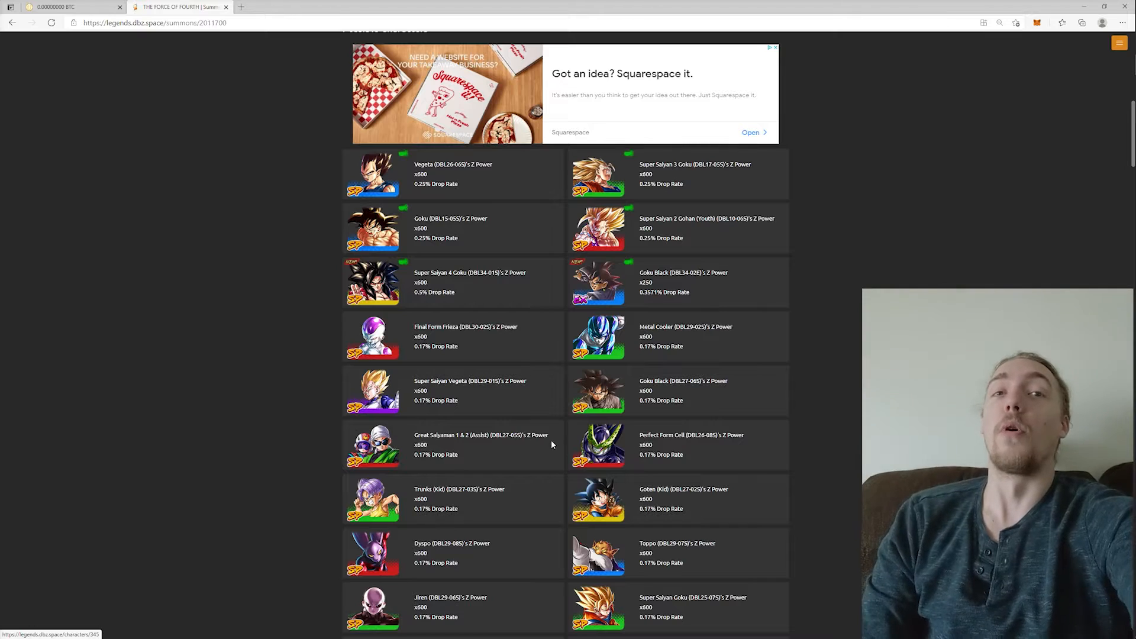
scroll(down, 3)
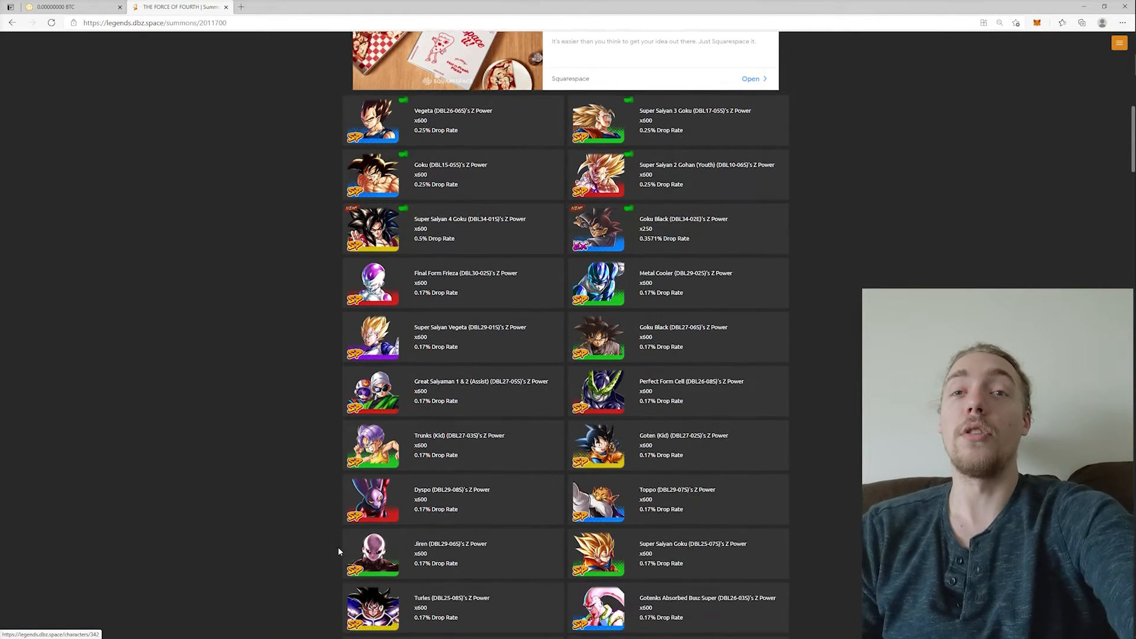
scroll(down, 3)
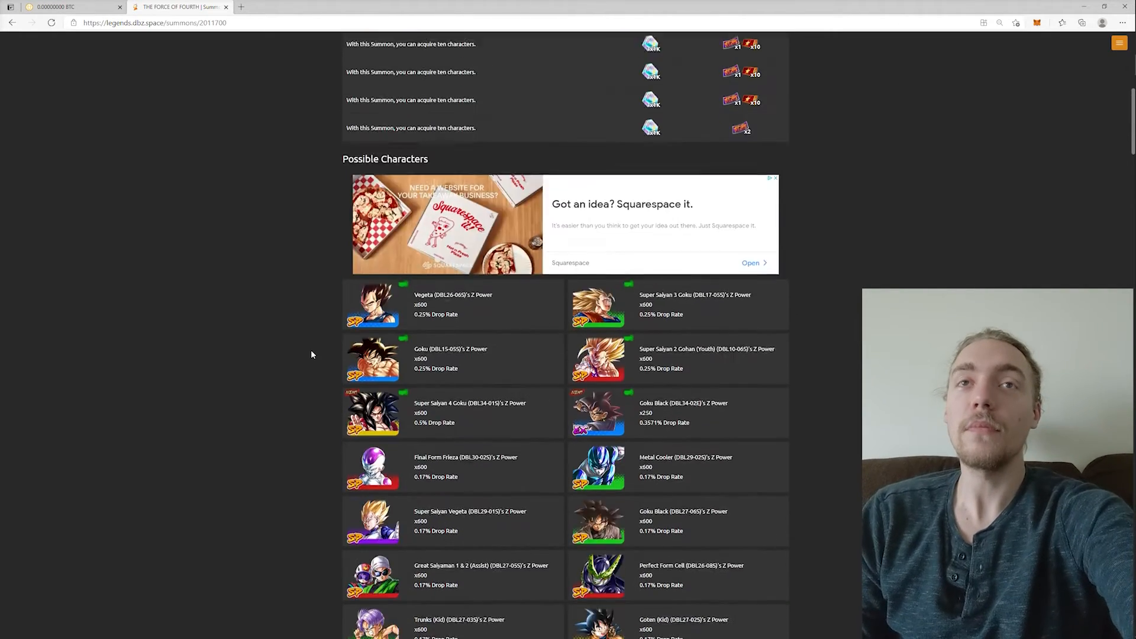
scroll(down, 3)
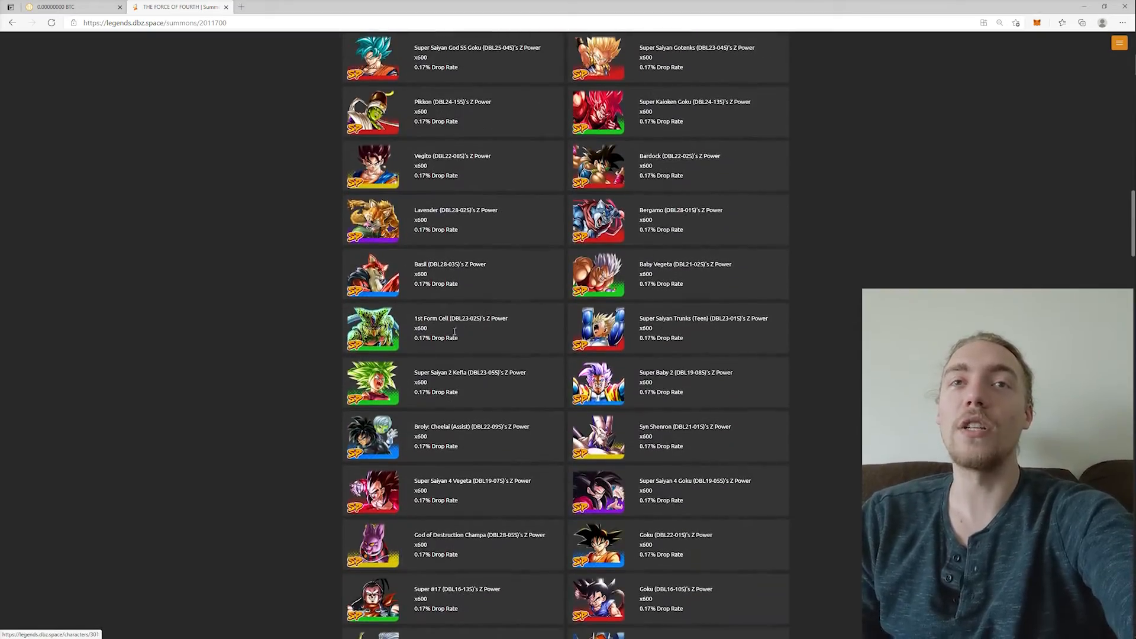